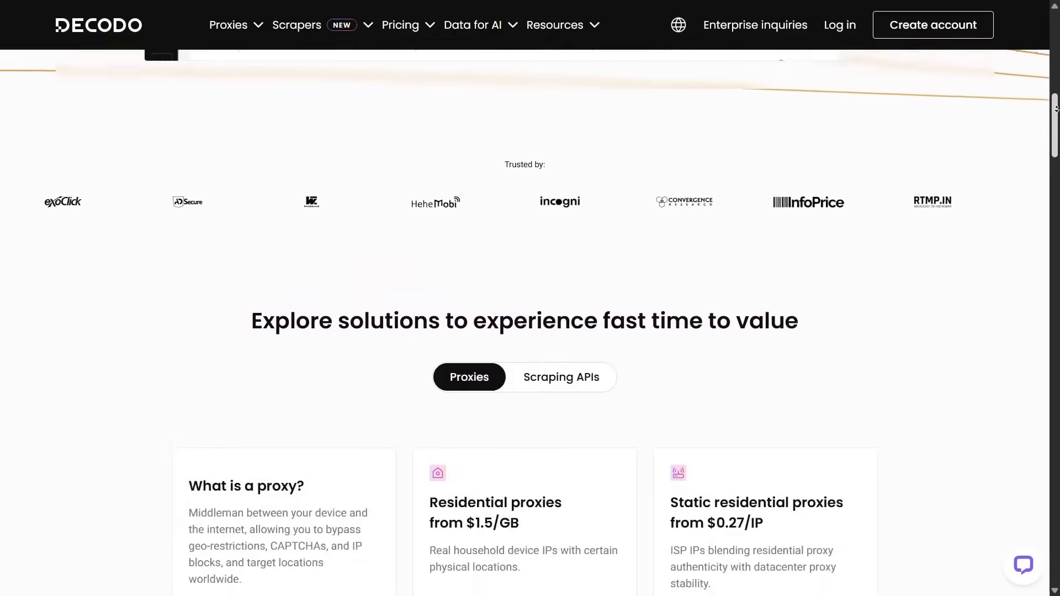
Scroll the homepage past the proxy product cards and prices to the ethically-sourced IPs worldwide section
scroll(down, 3)
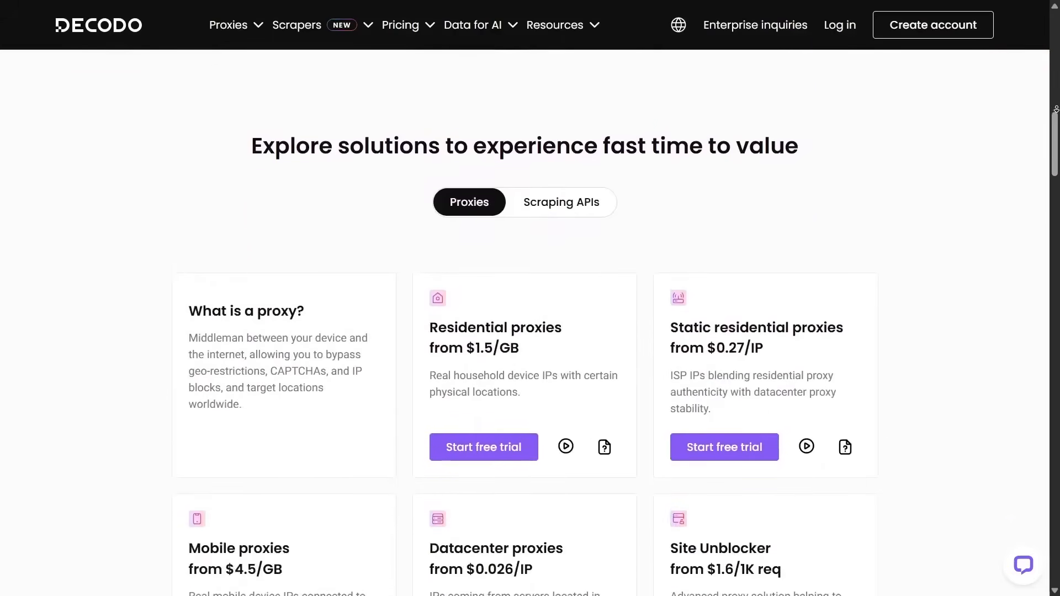
scroll(down, 3)
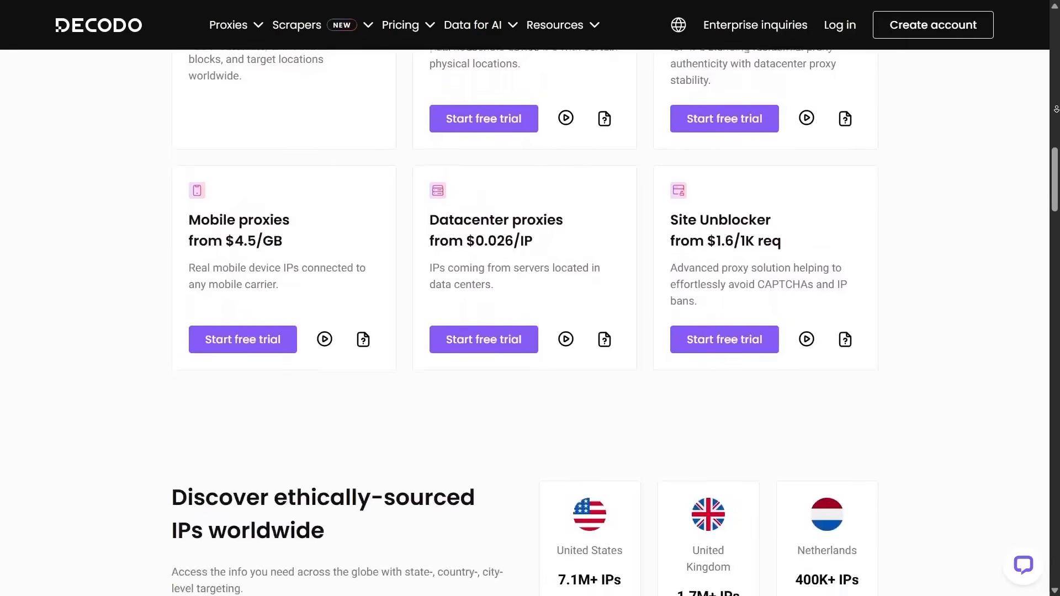
scroll(down, 3)
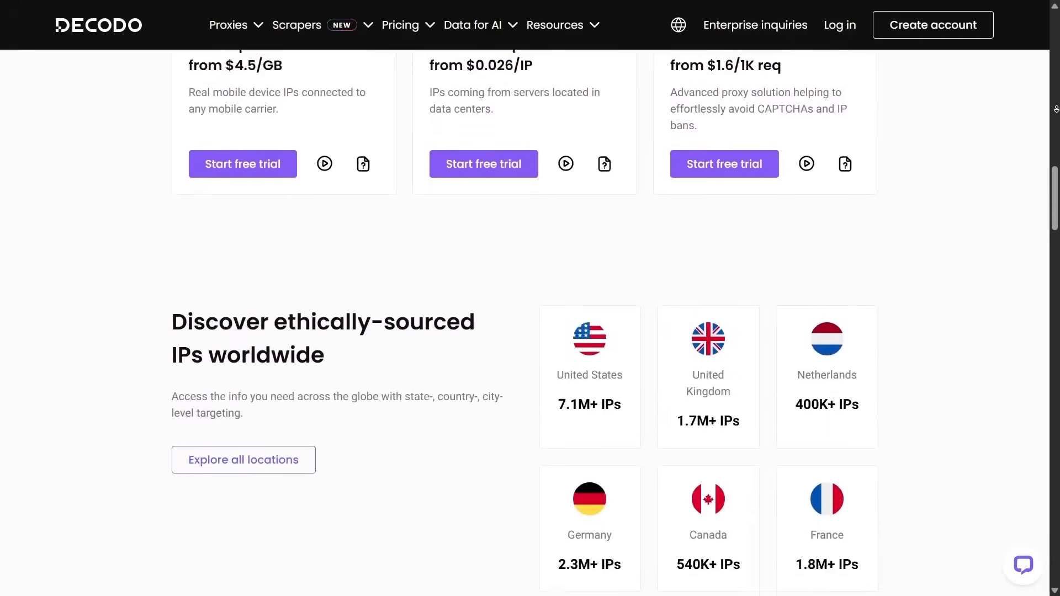
scroll(down, 3)
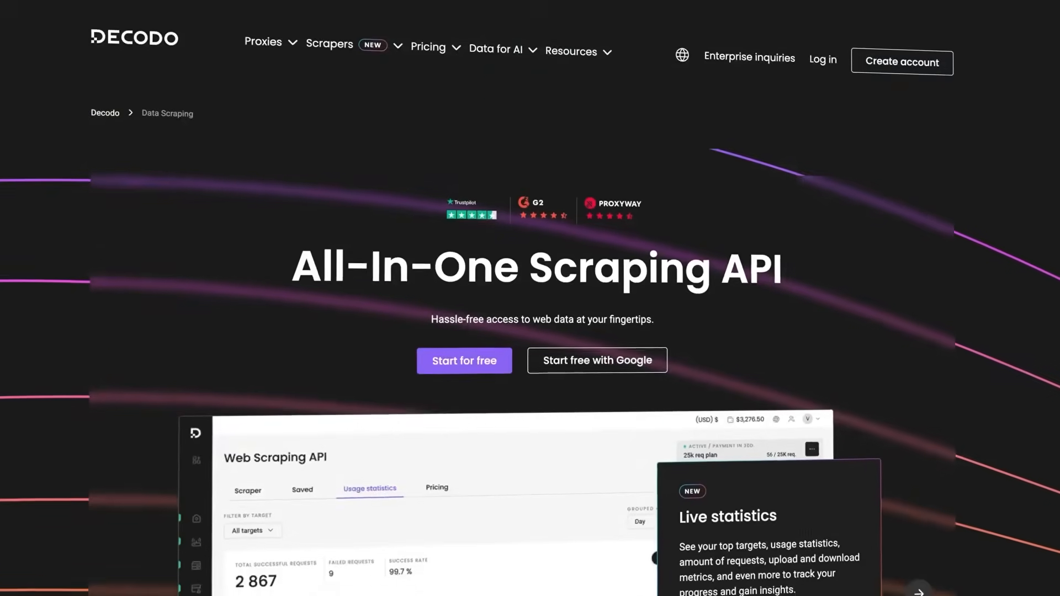
Scroll further down the homepage before heading to the All-In-One Scraping API page
scroll(down, 3)
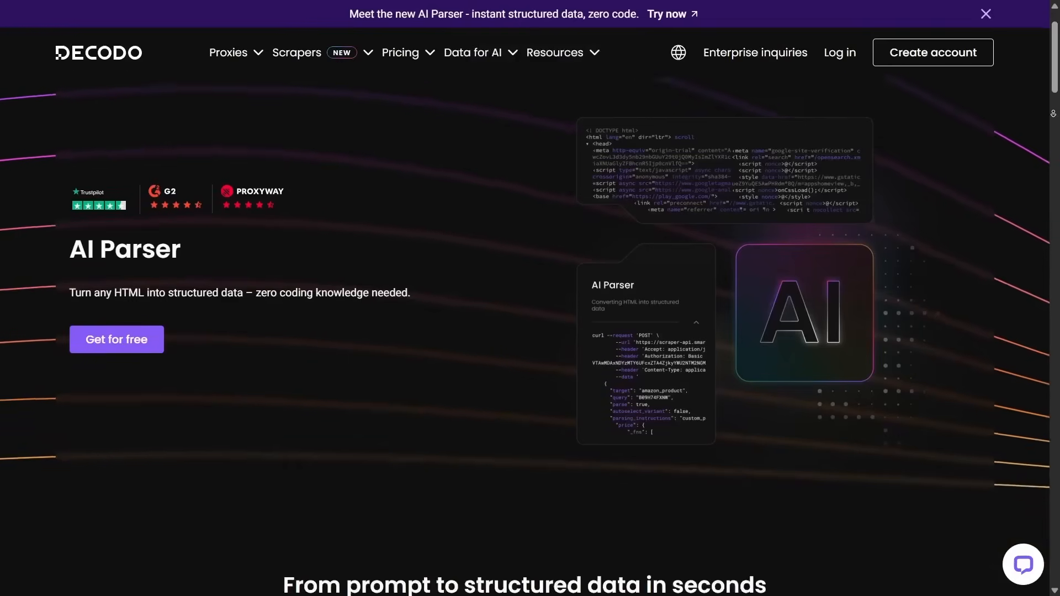
Scroll the AI Parser page to its features and expand the Structured JSON output description
scroll(down, 3)
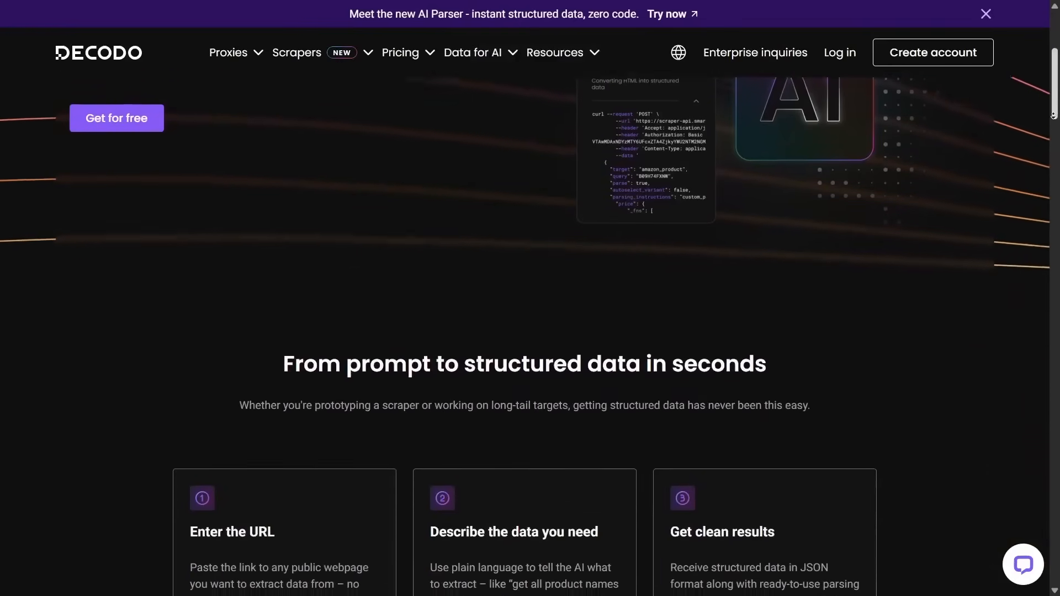
scroll(down, 3)
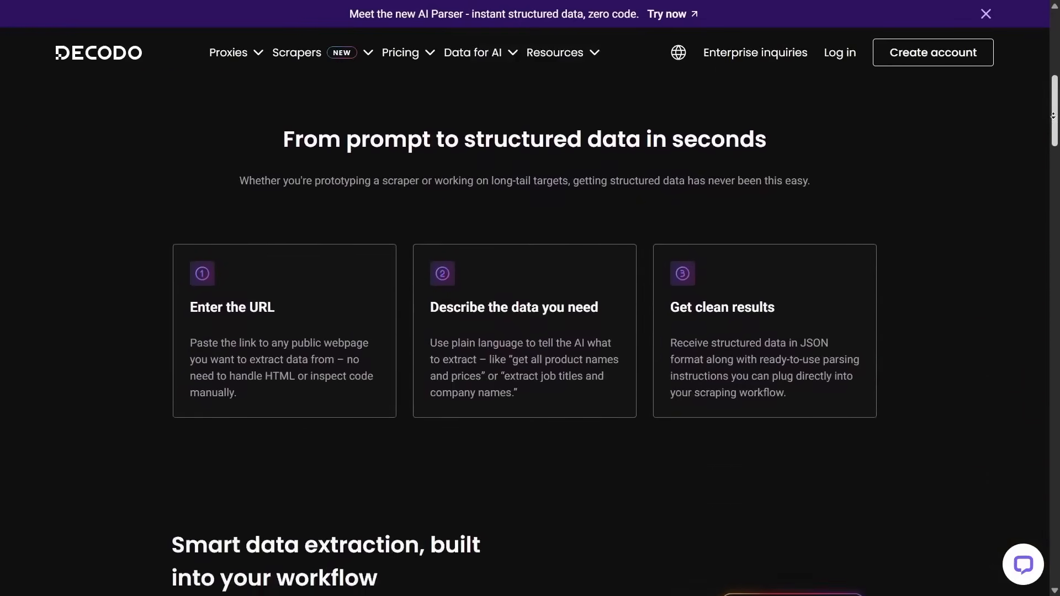
scroll(down, 3)
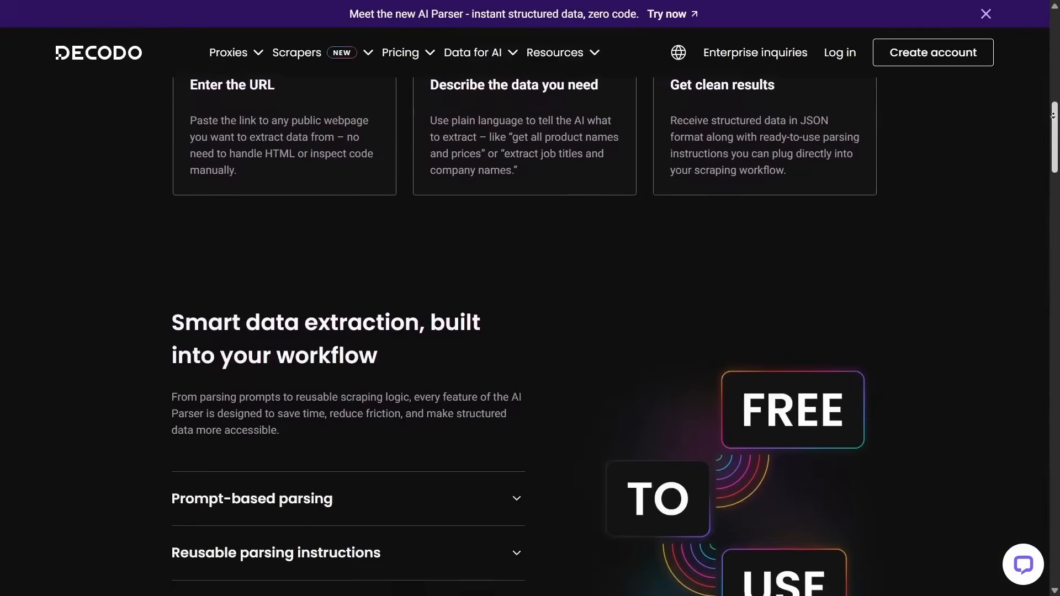
scroll(down, 3)
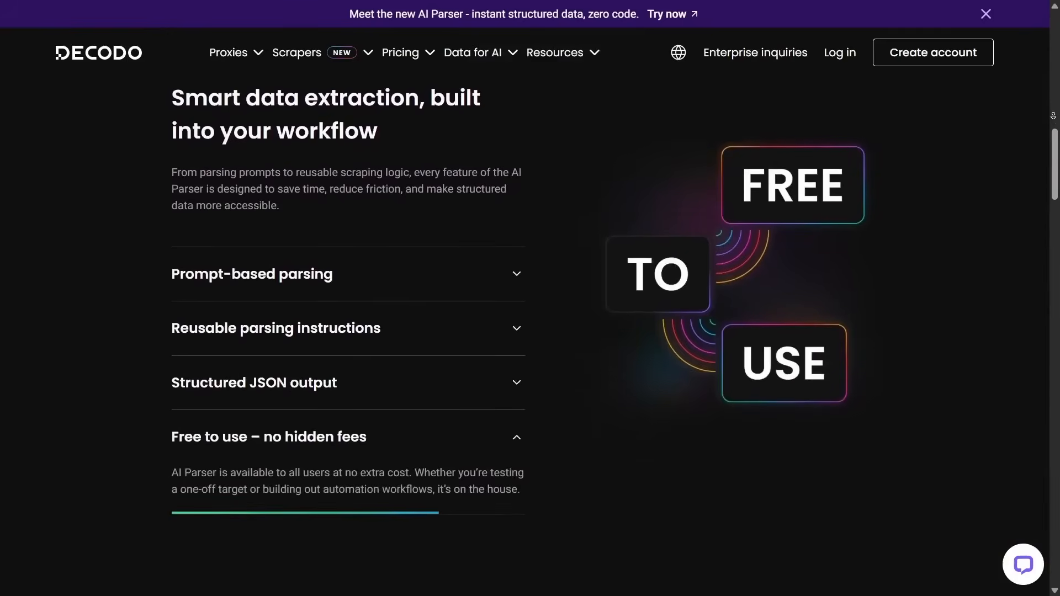
scroll(down, 3)
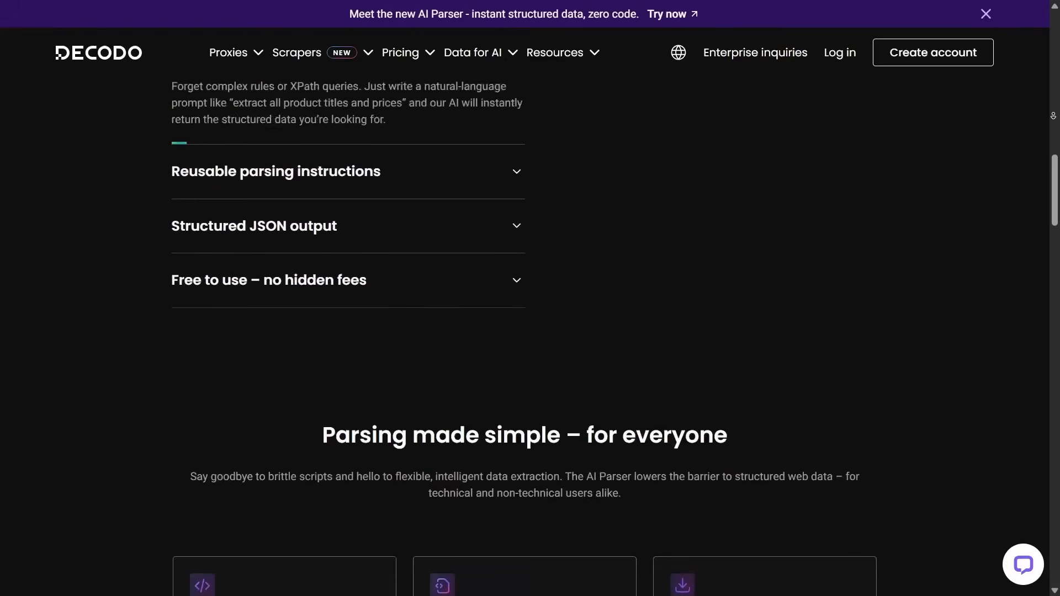
scroll(down, 3)
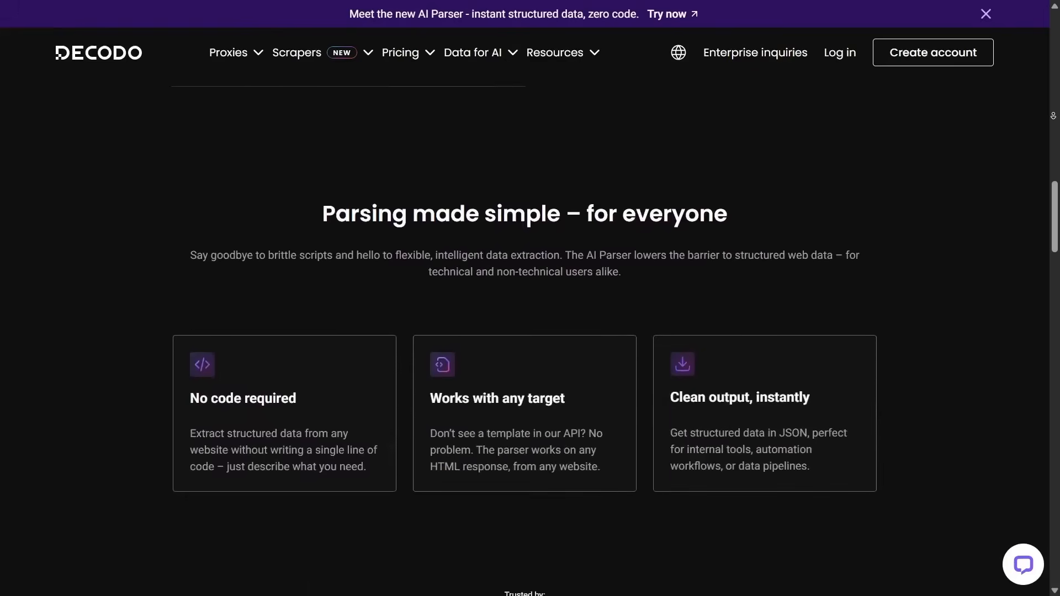
scroll(down, 3)
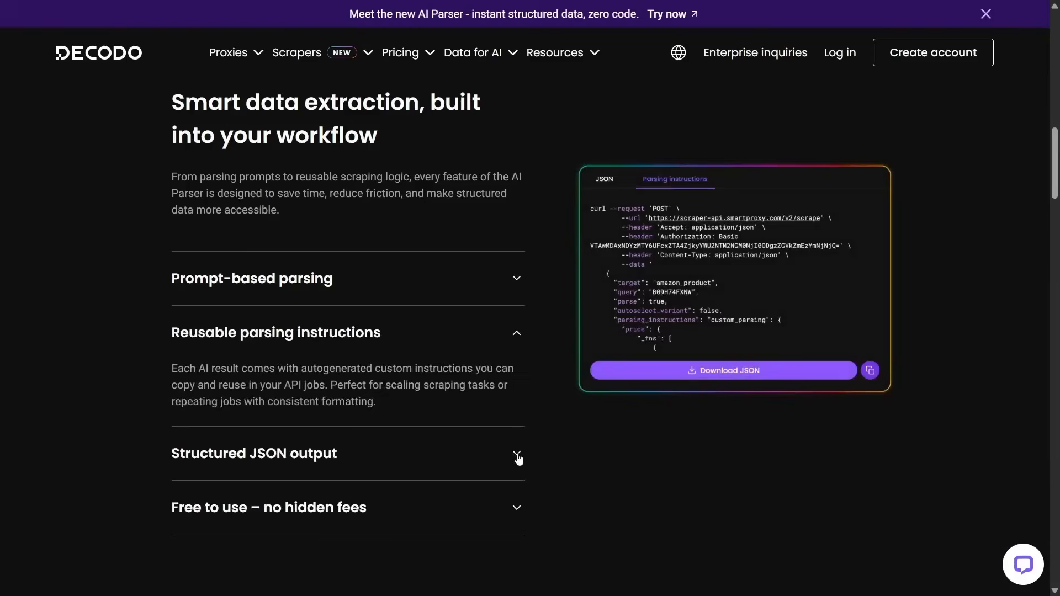
click(253, 453)
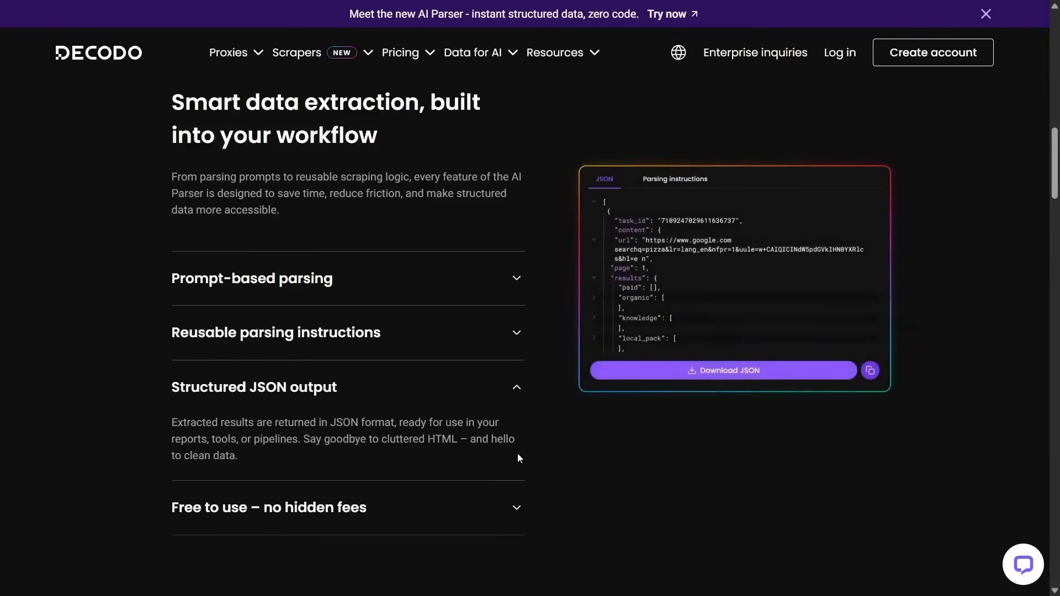
Continue past the FAQ down to the Start Parsing in Seconds banner
scroll(down, 3)
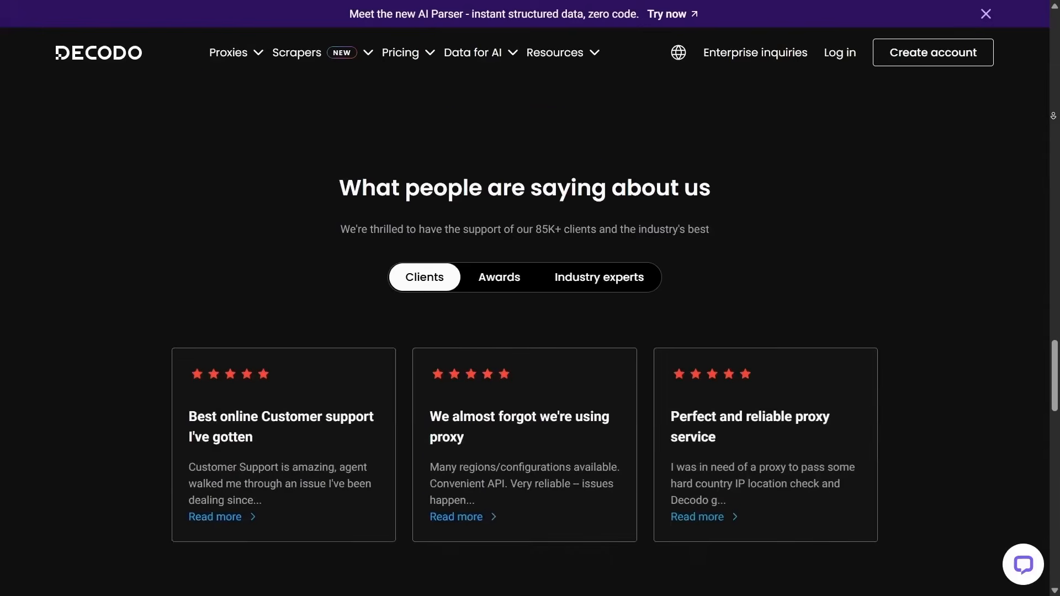
scroll(down, 3)
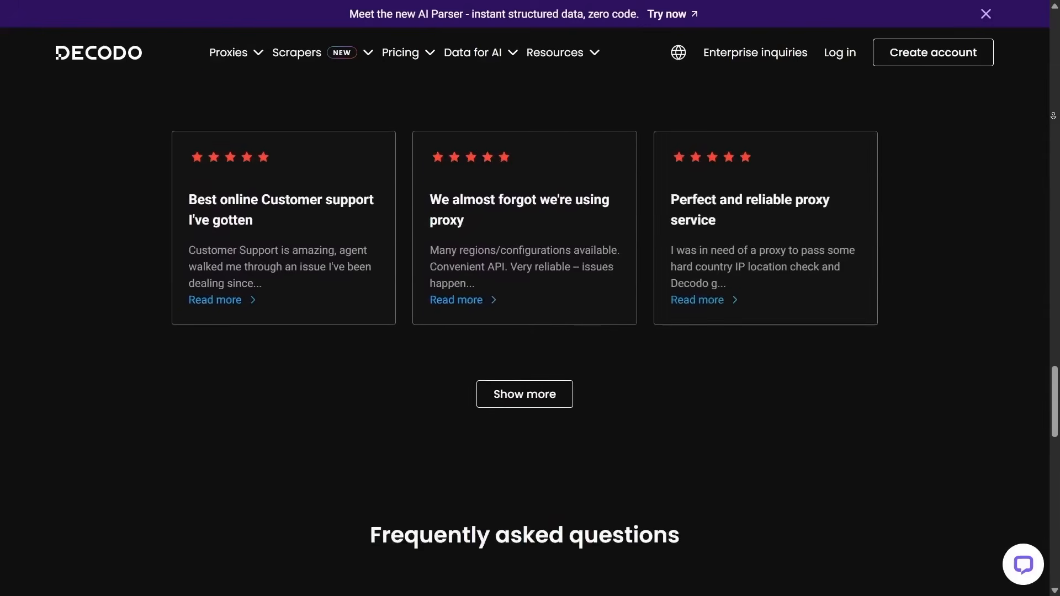
scroll(down, 3)
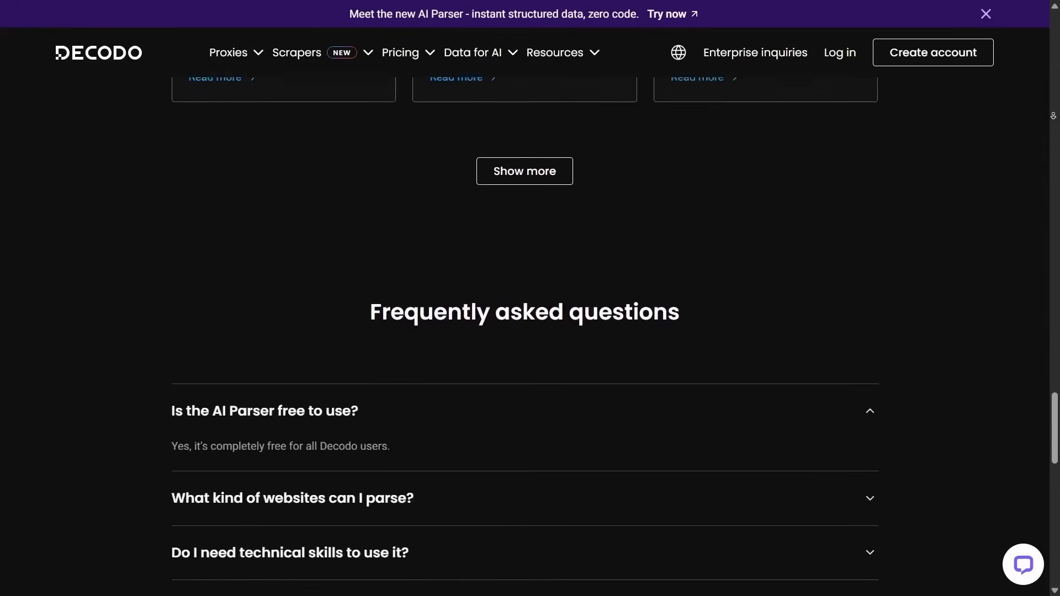
scroll(down, 3)
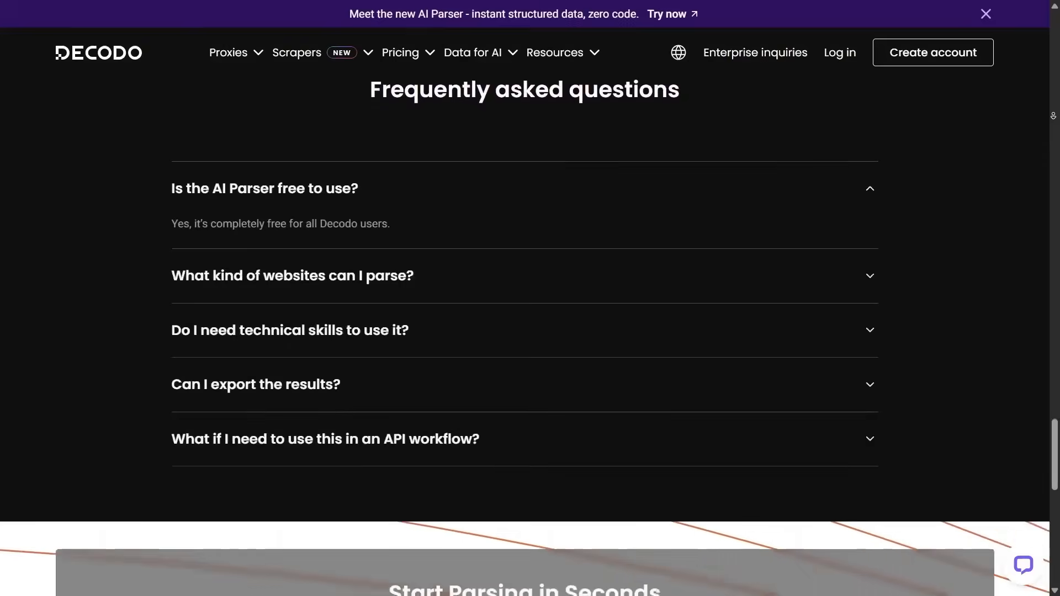
scroll(down, 3)
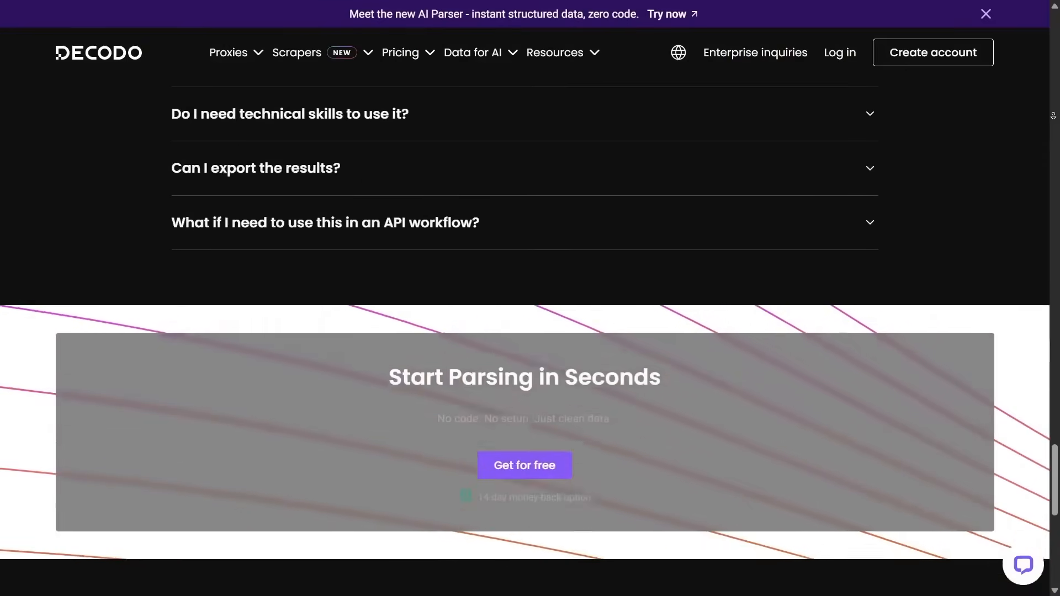
scroll(down, 3)
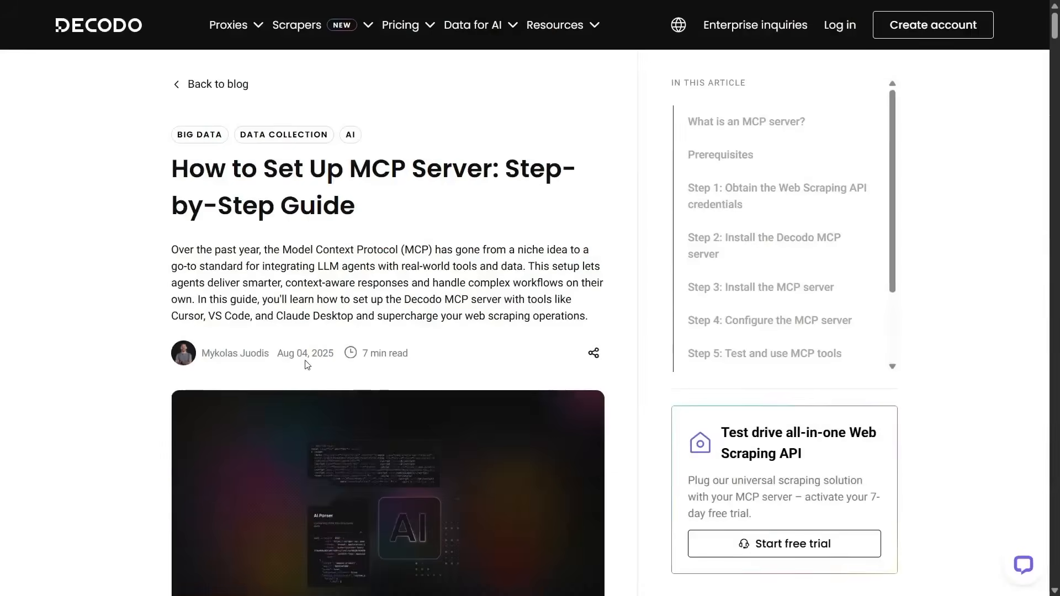
mouse_move(393, 205)
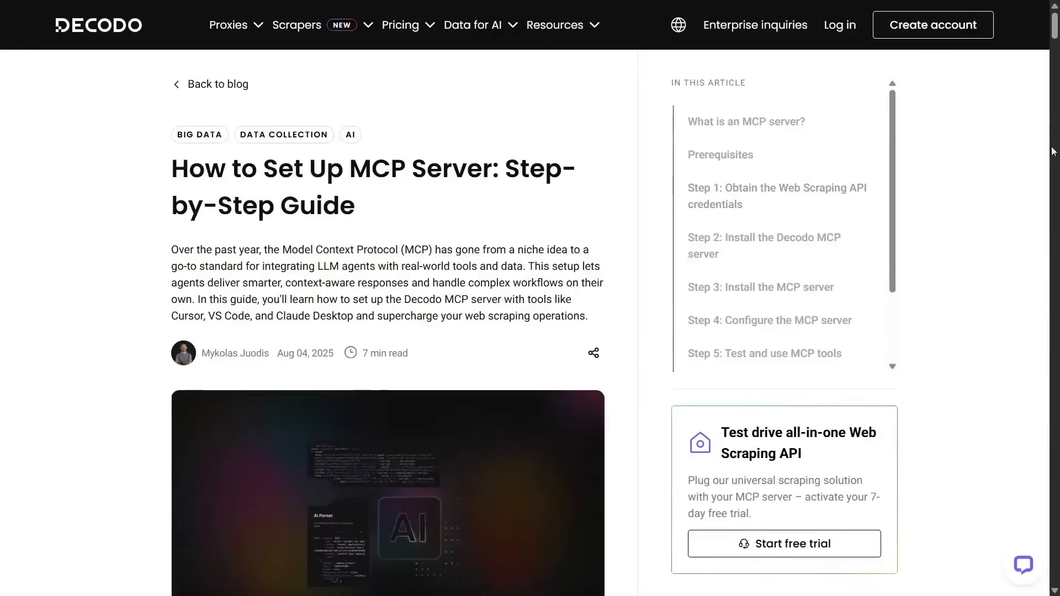
Read the MCP server setup guide from its introduction through the first setup steps
scroll(down, 3)
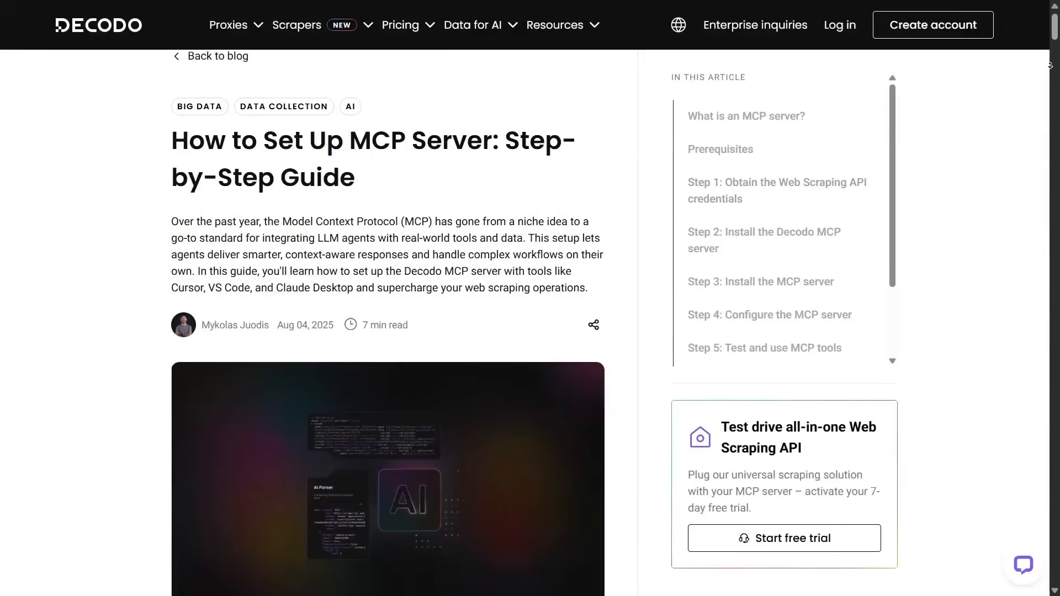
scroll(down, 3)
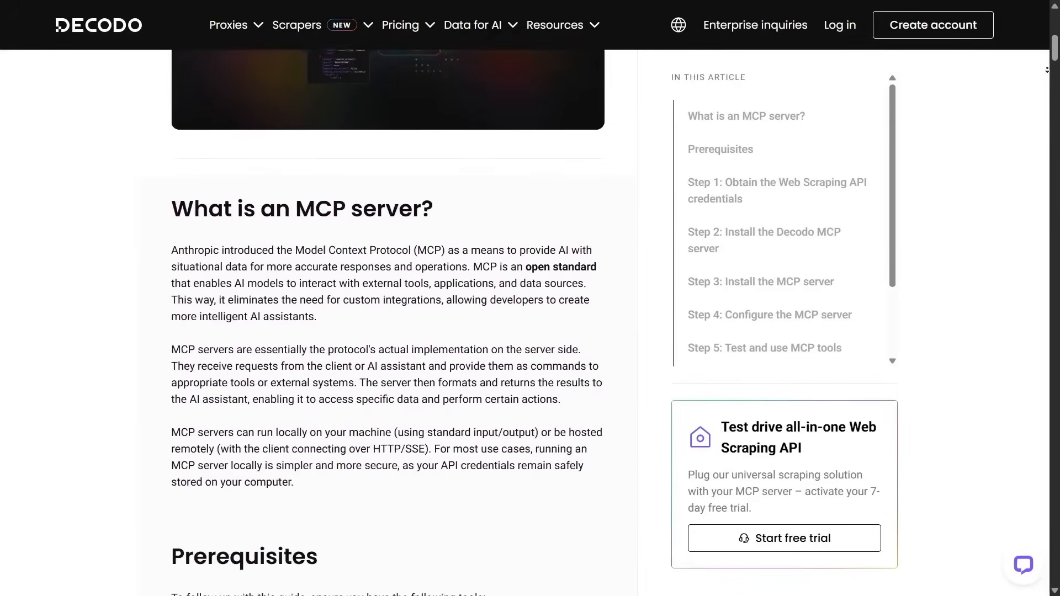
scroll(down, 3)
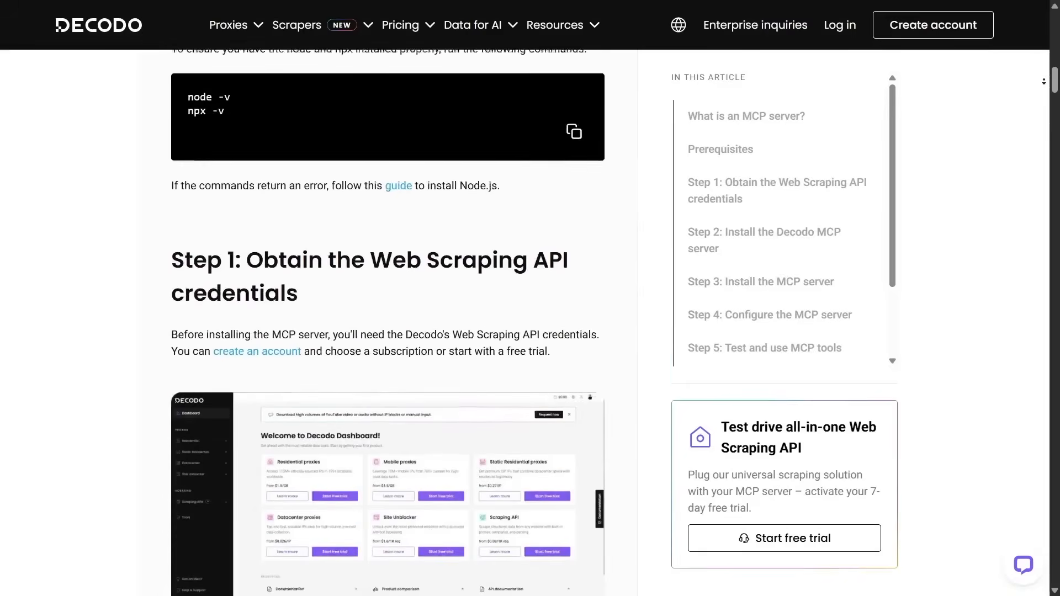
scroll(down, 3)
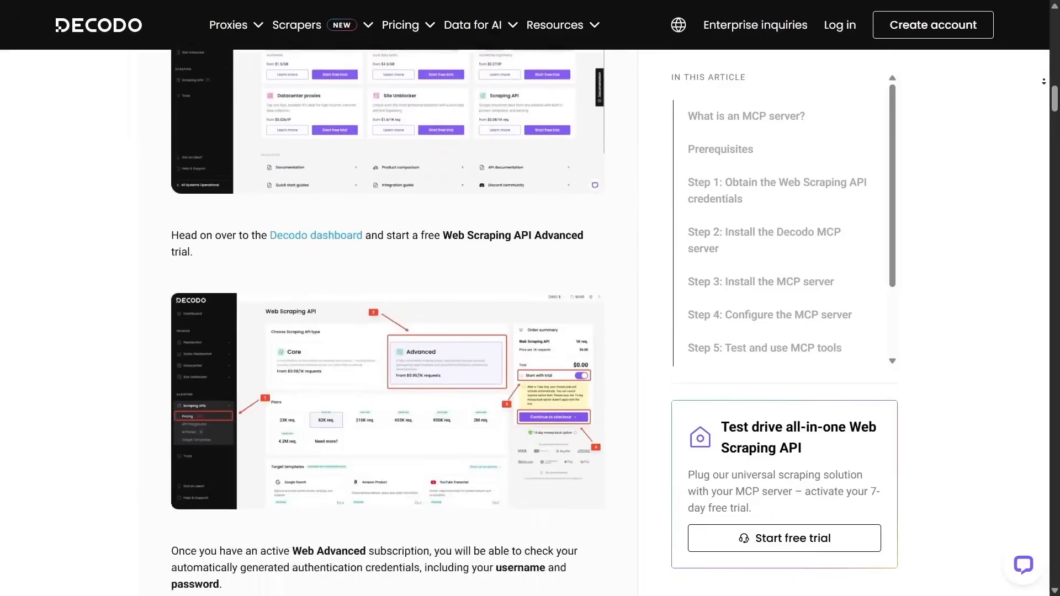
scroll(down, 3)
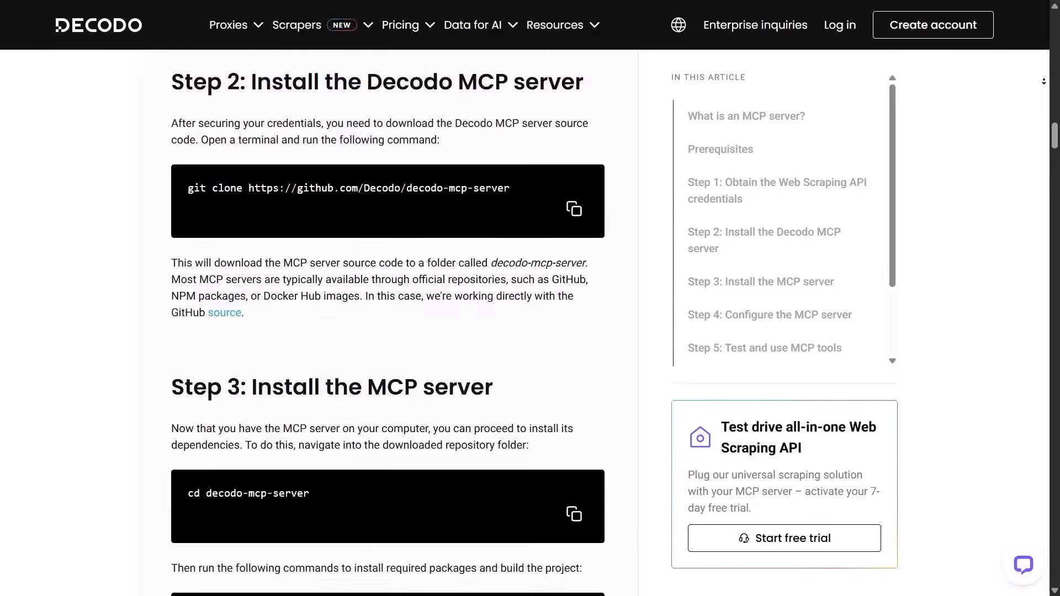
Continue through Steps 1–4 down to Manual setup with Claude Desktop
scroll(down, 3)
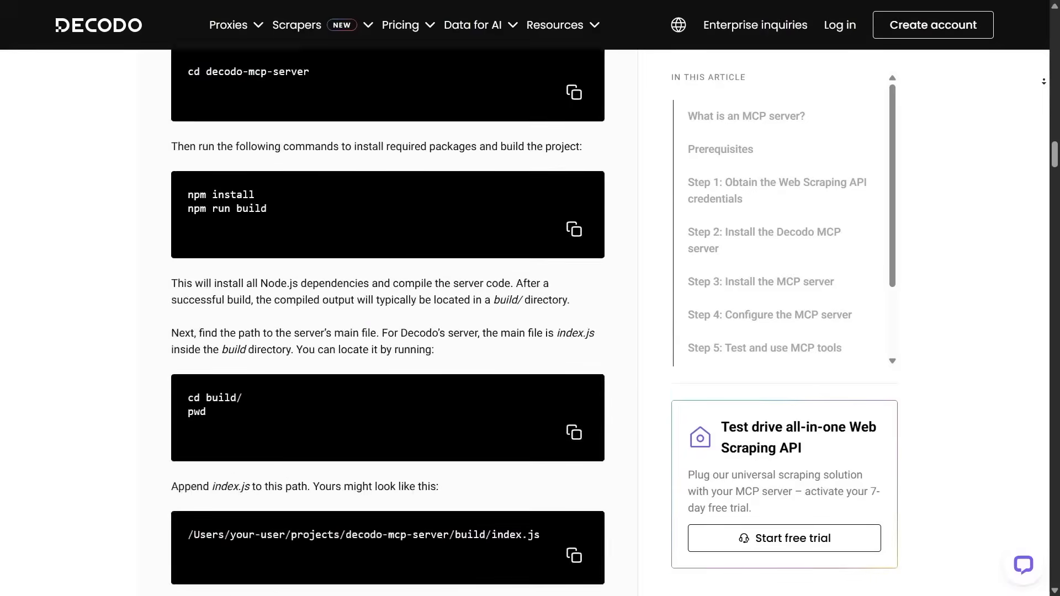
scroll(down, 3)
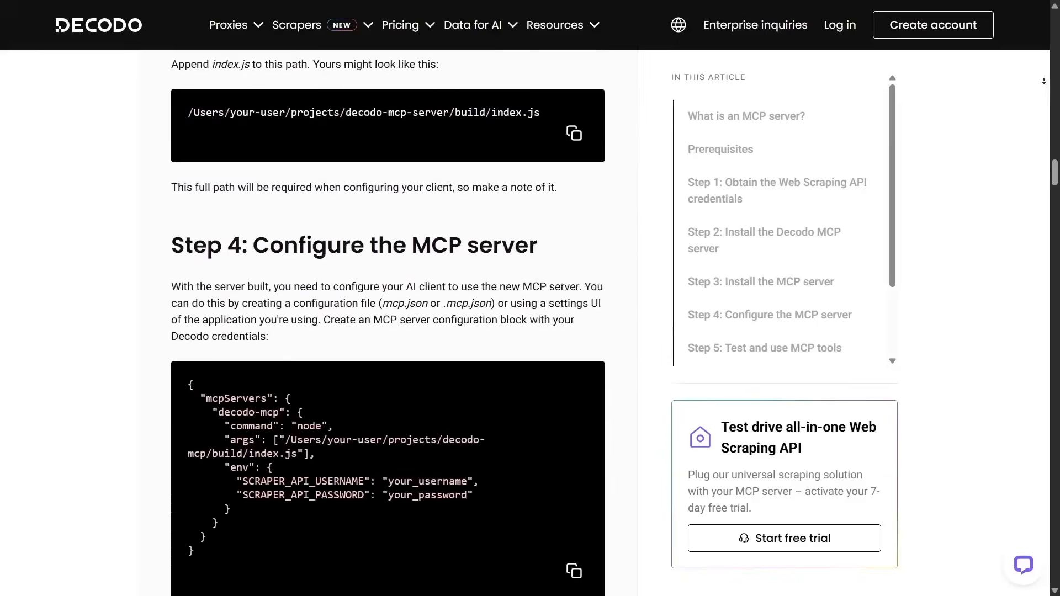
scroll(down, 3)
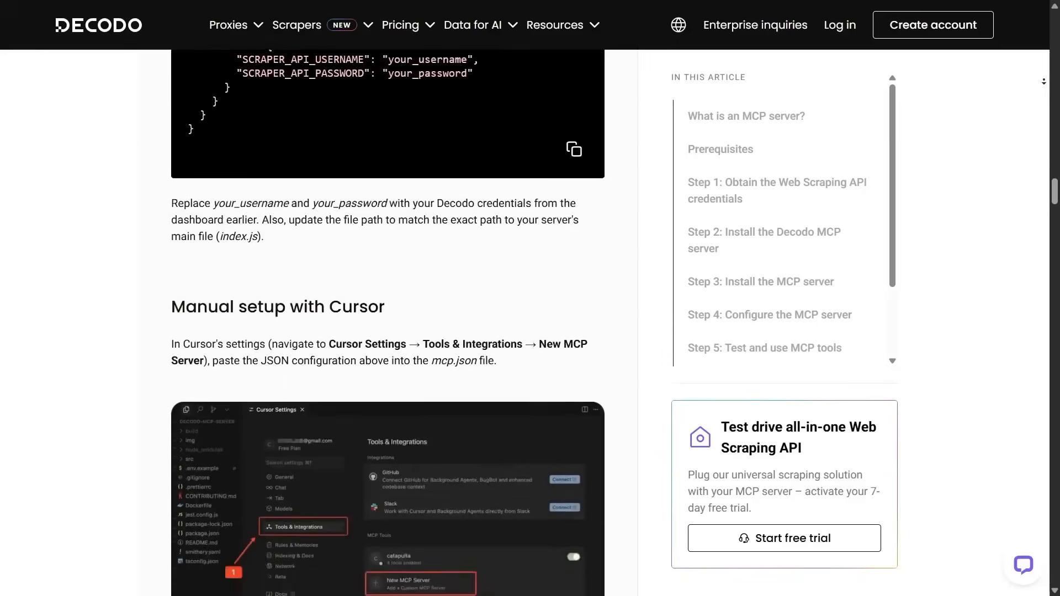
scroll(down, 3)
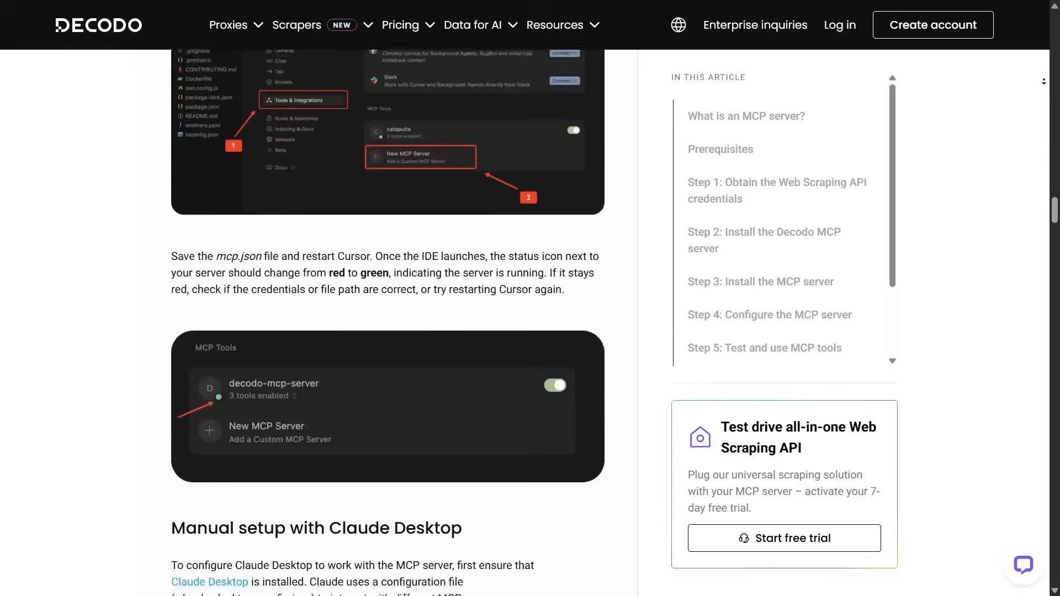
scroll(down, 3)
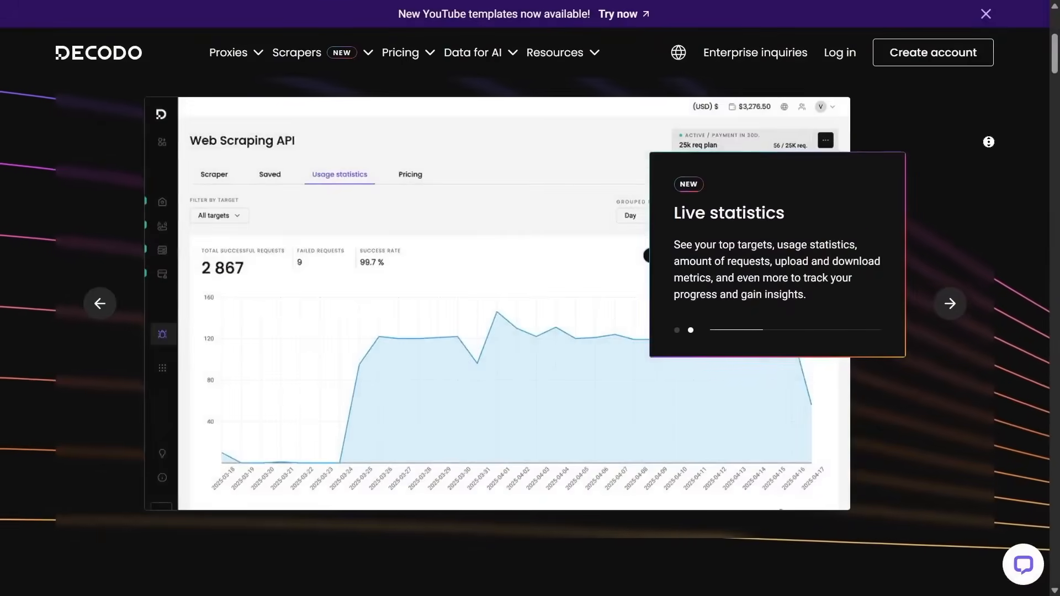
Scroll from the Live statistics showcase to the Test drive Web Scraping API request builder
scroll(down, 3)
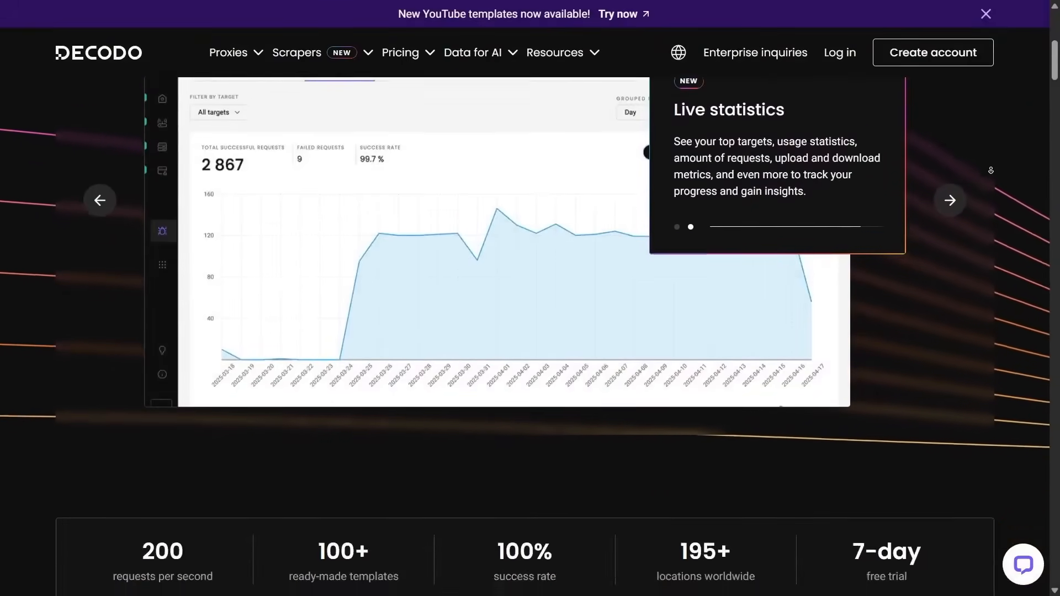
scroll(down, 3)
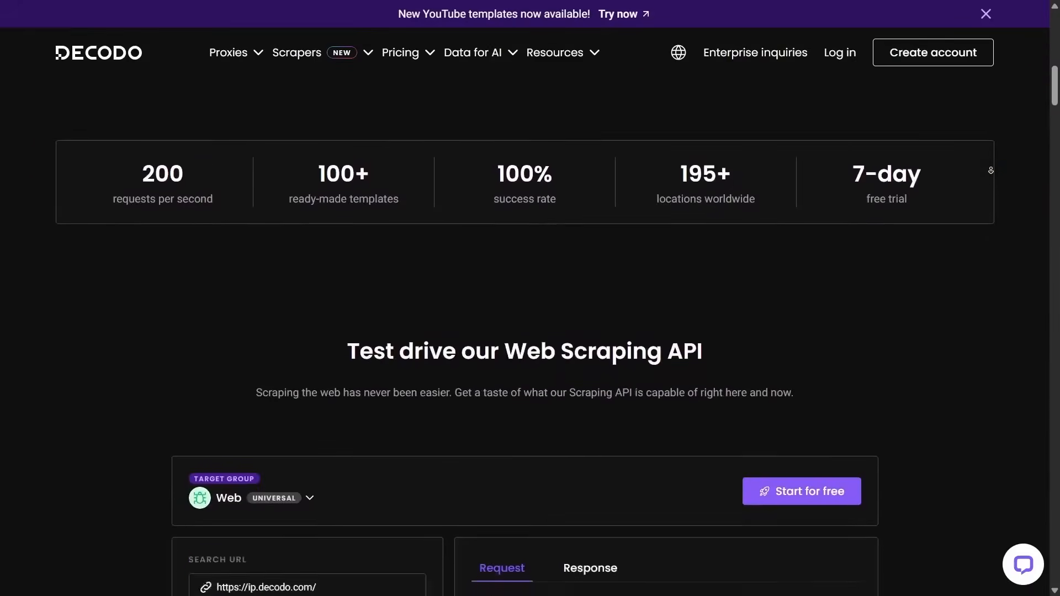
scroll(down, 3)
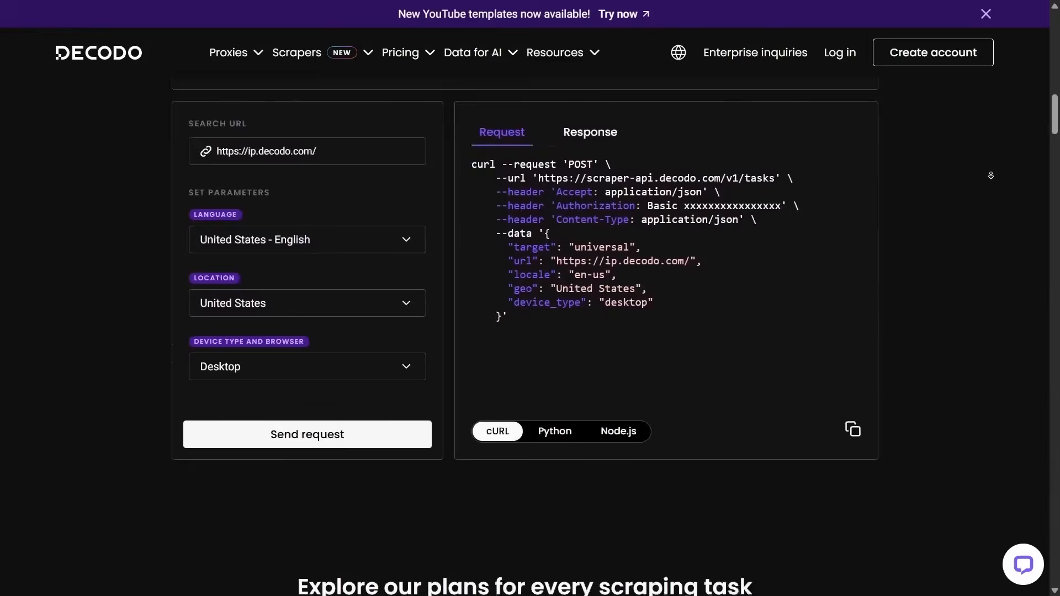